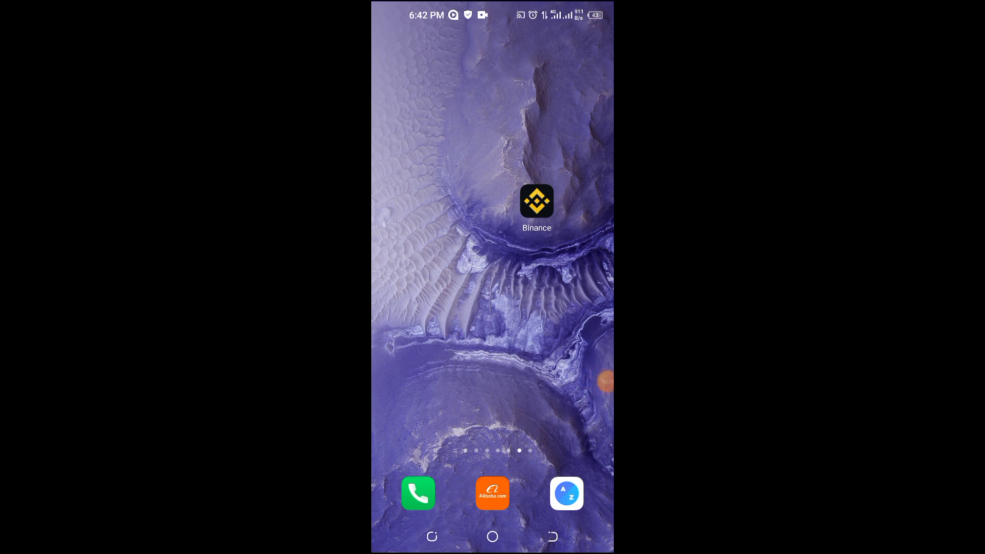
Step: Launch Gmail from the home screen to show the Primary inbox
click(535, 201)
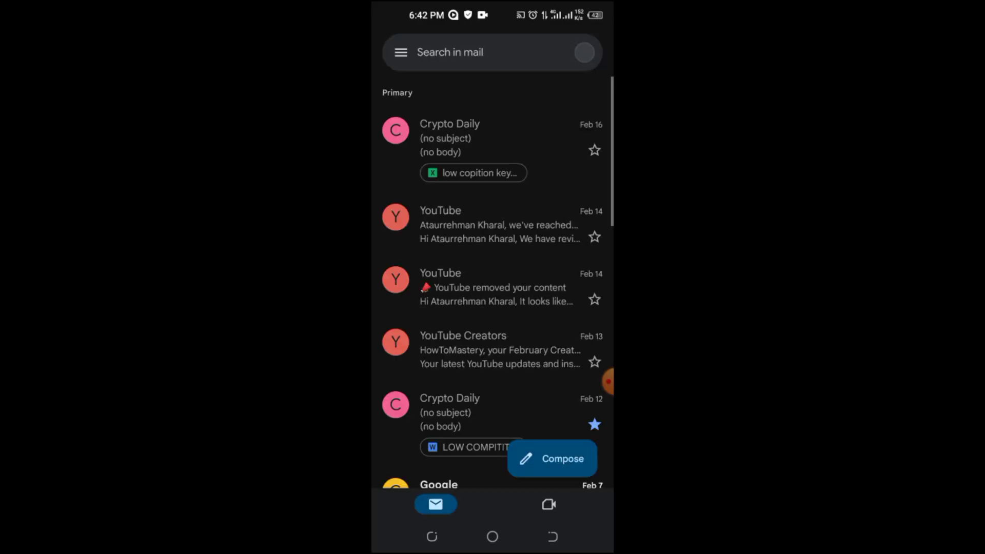
Step: Search the mail for 'bin' to find Binance messages, then return to the home screen
text(bin)
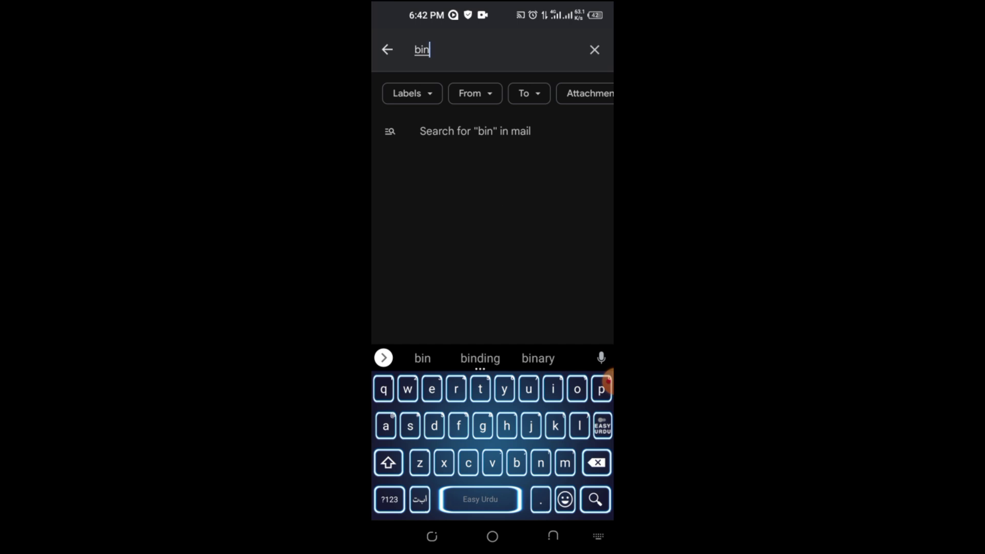
click(384, 388)
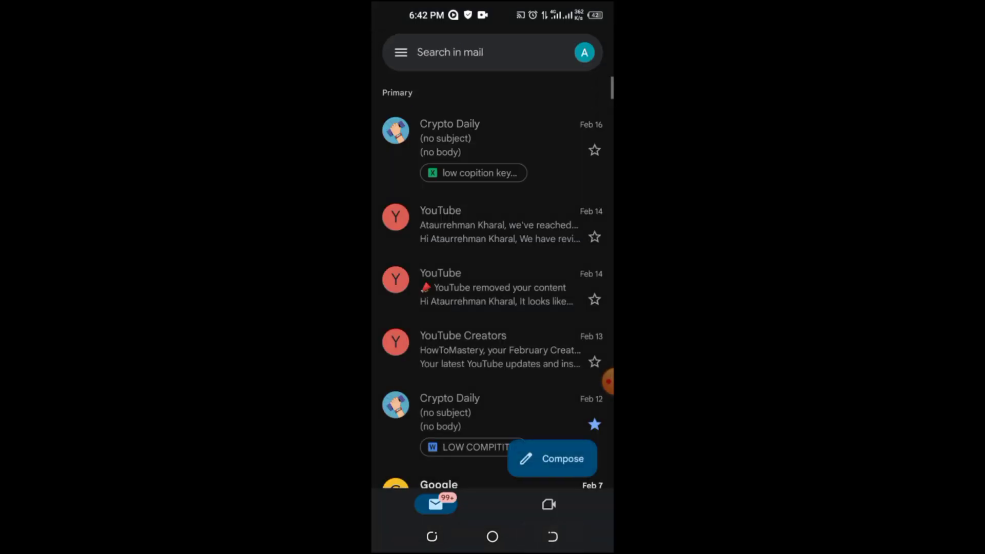
click(491, 535)
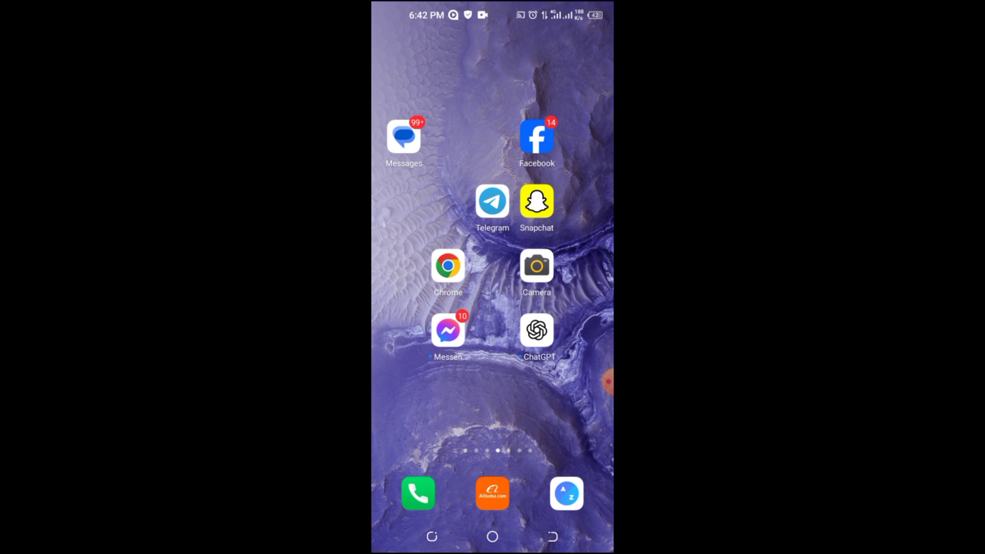
Step: Launch Binance from the next home screen page to reach the profile page
scroll(left, 3)
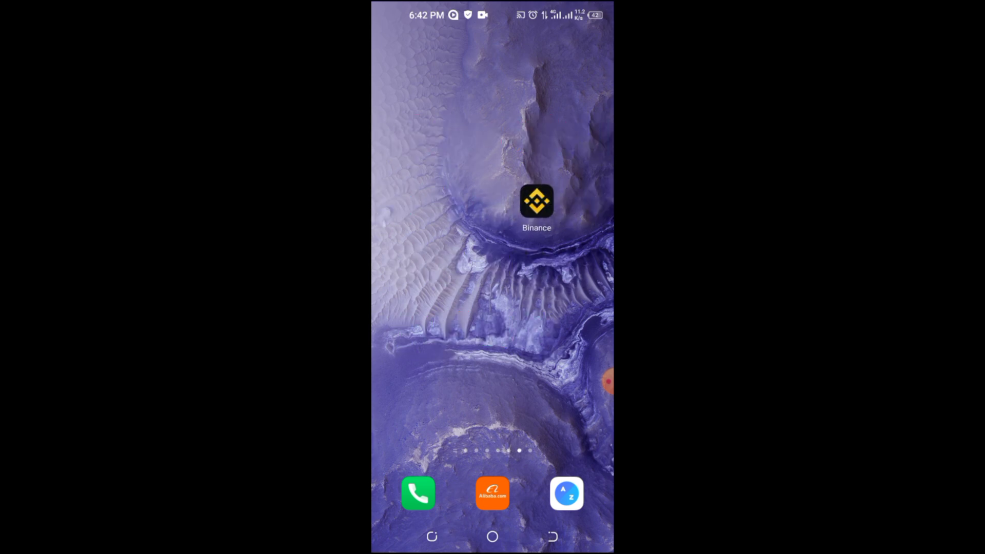
click(536, 201)
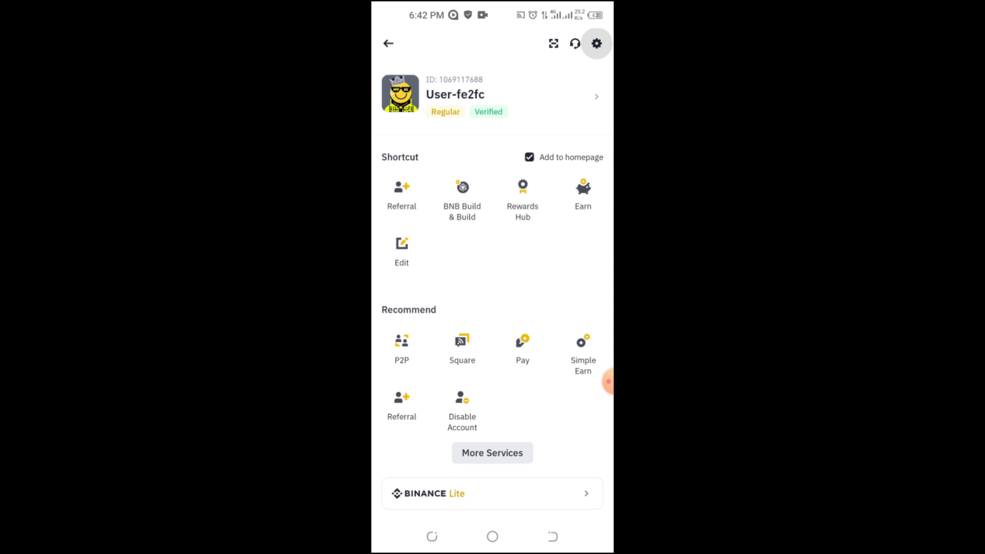
Step: Reach Help & Support through the Binance Settings page
click(595, 43)
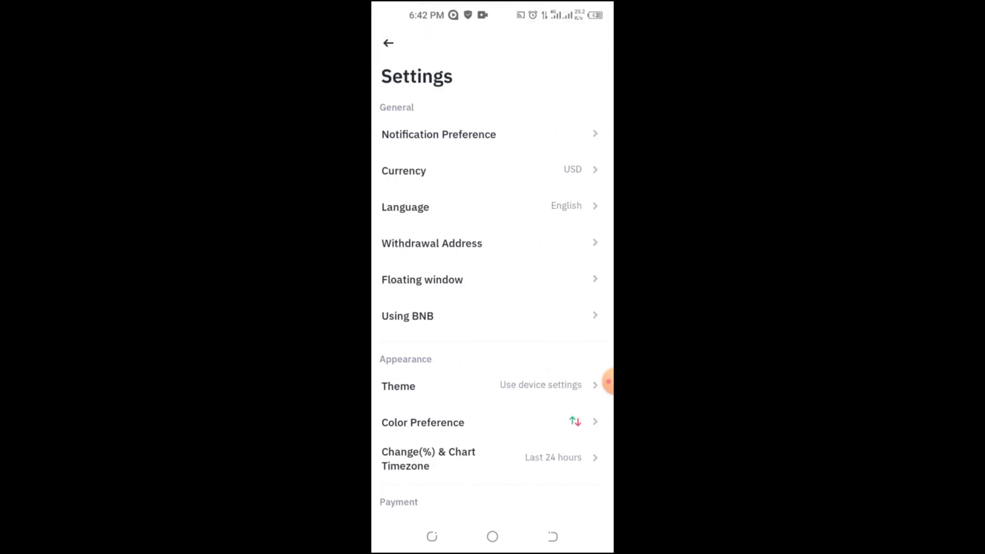
scroll(down, 3)
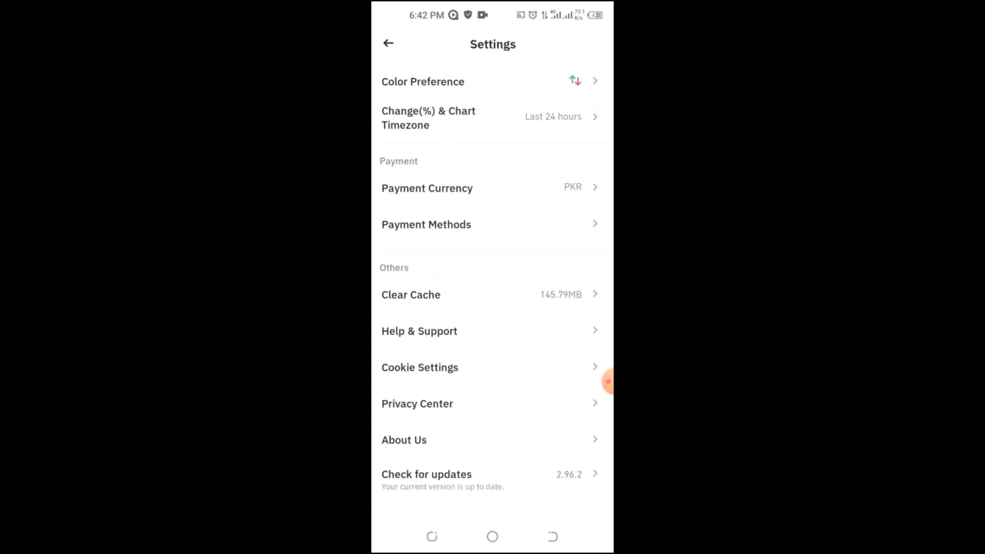
click(387, 43)
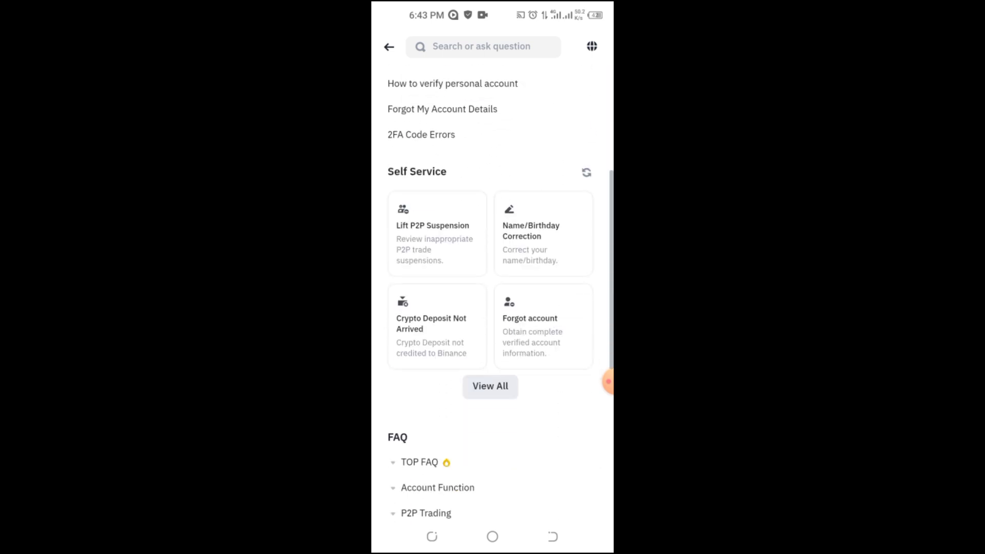
Step: Expand and scan the Account Function FAQ questions, then return to the Binance home screen
scroll(down, 3)
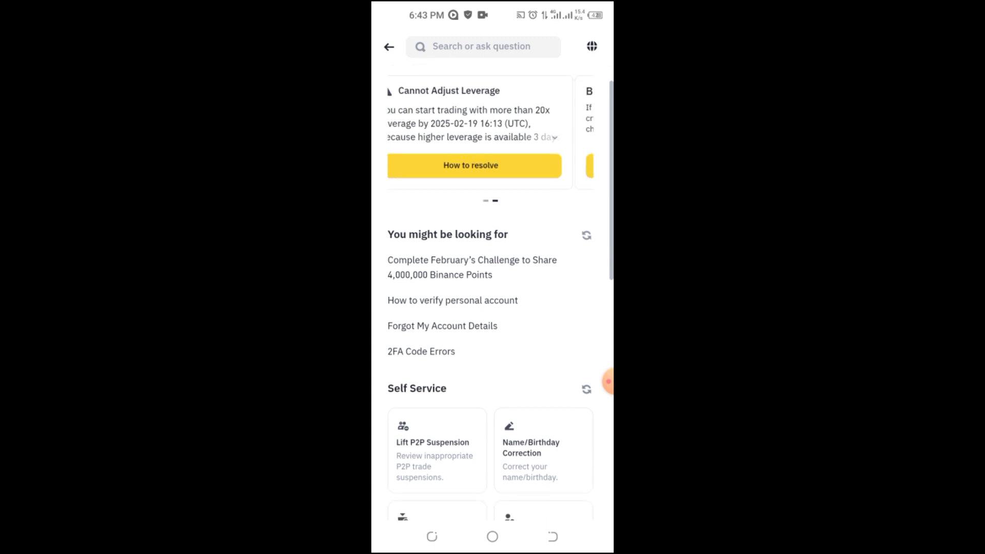
scroll(down, 3)
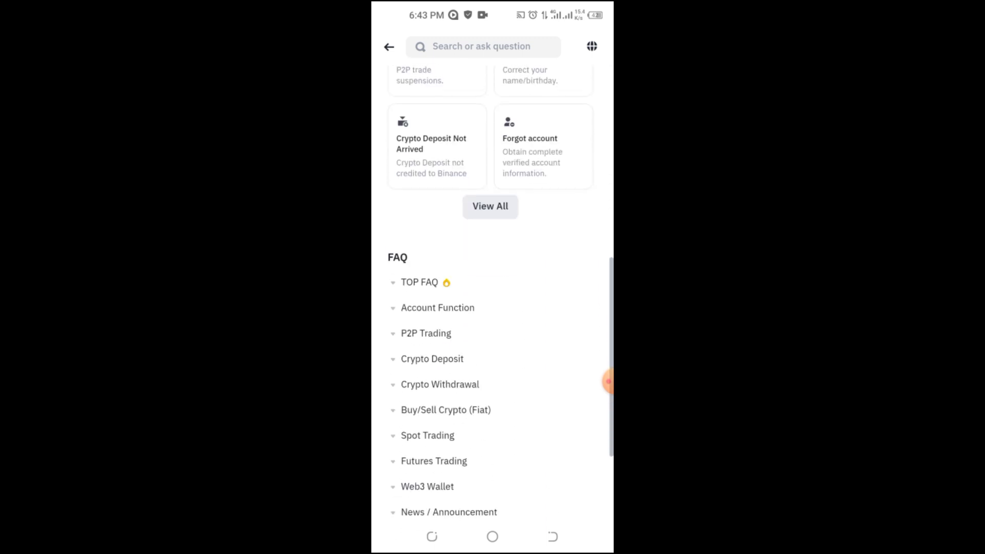
click(437, 307)
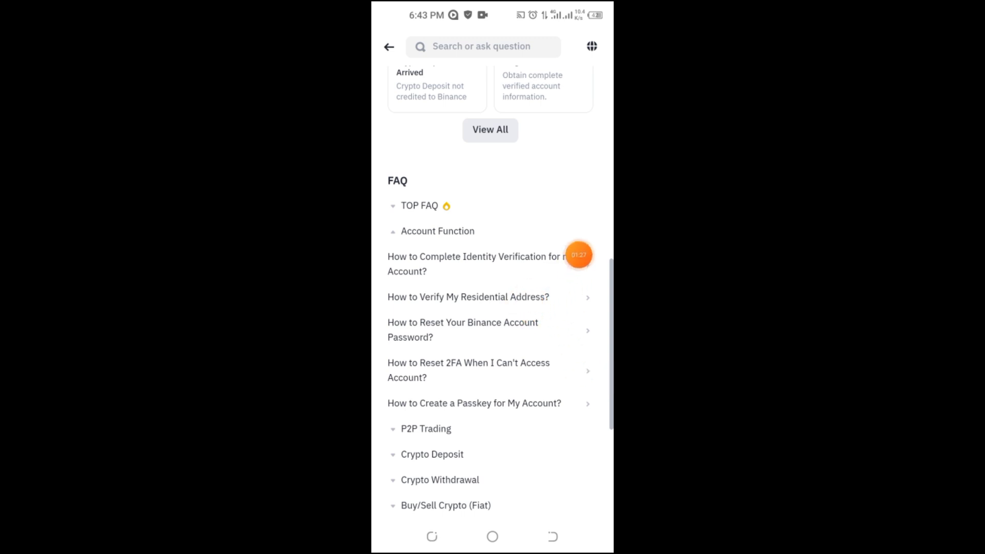
scroll(down, 3)
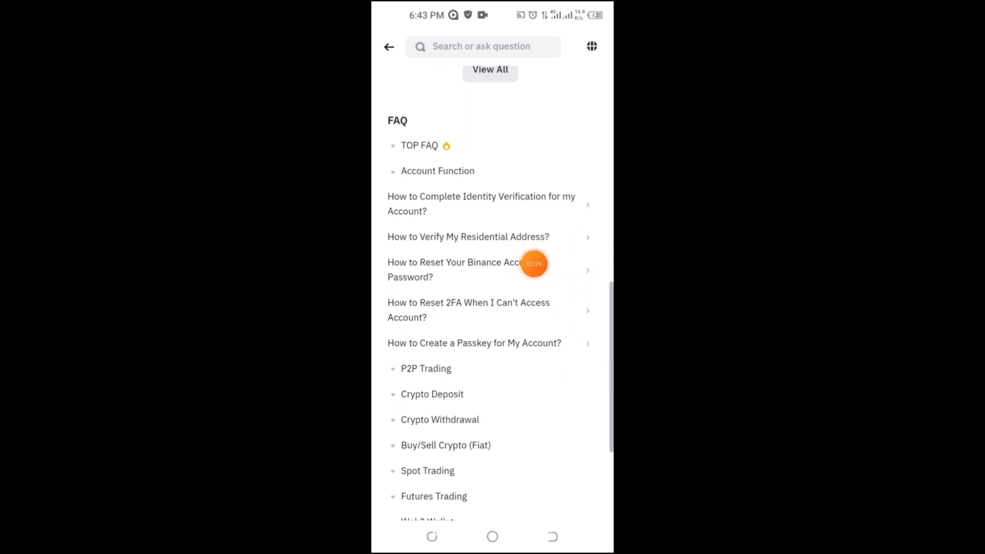
scroll(down, 3)
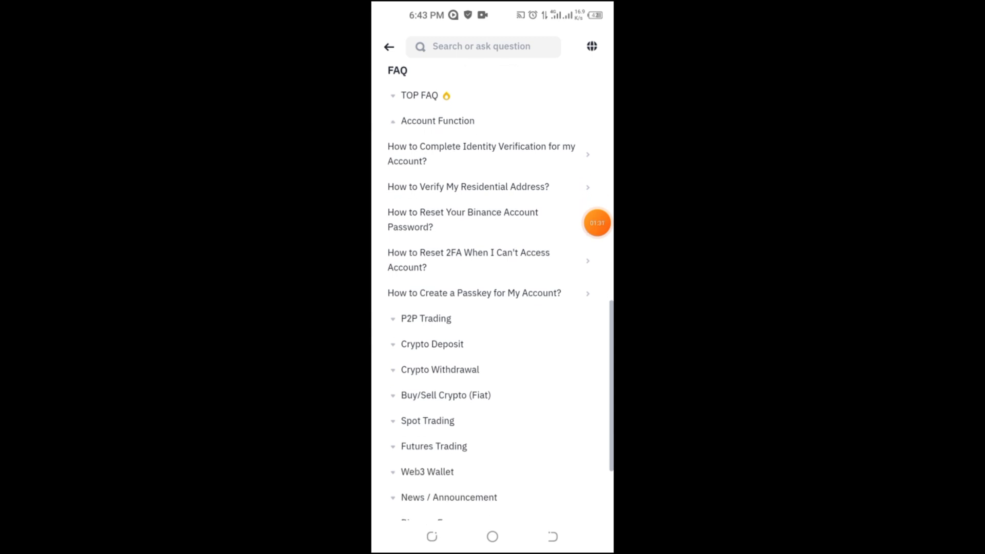
click(389, 46)
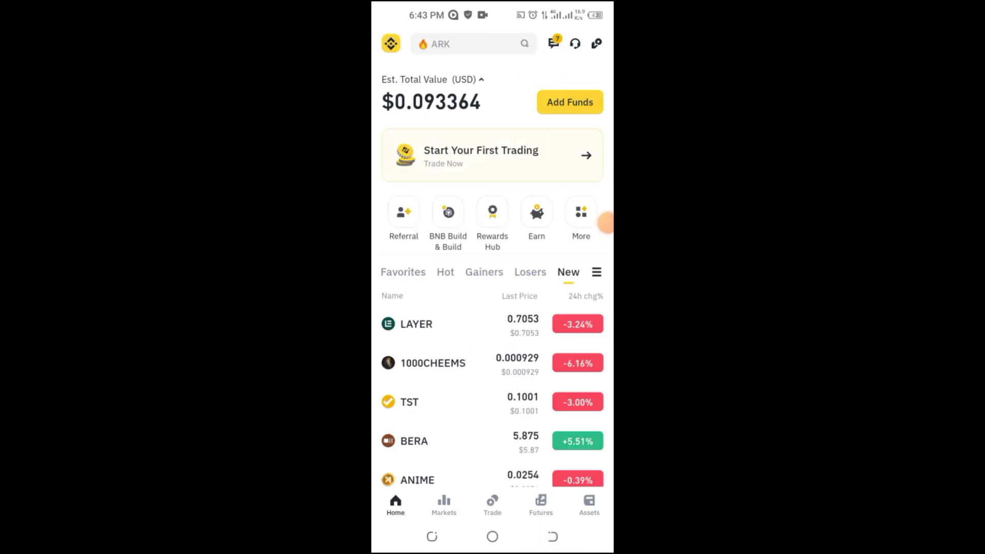